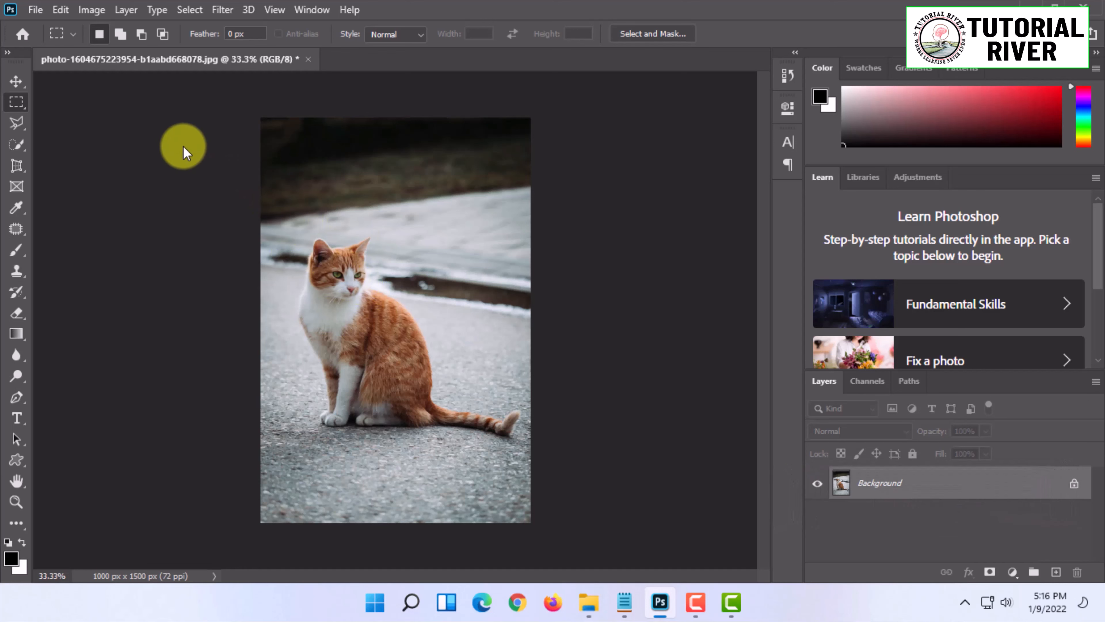
{"action": "mouse_move", "coordinate": [391, 152]}
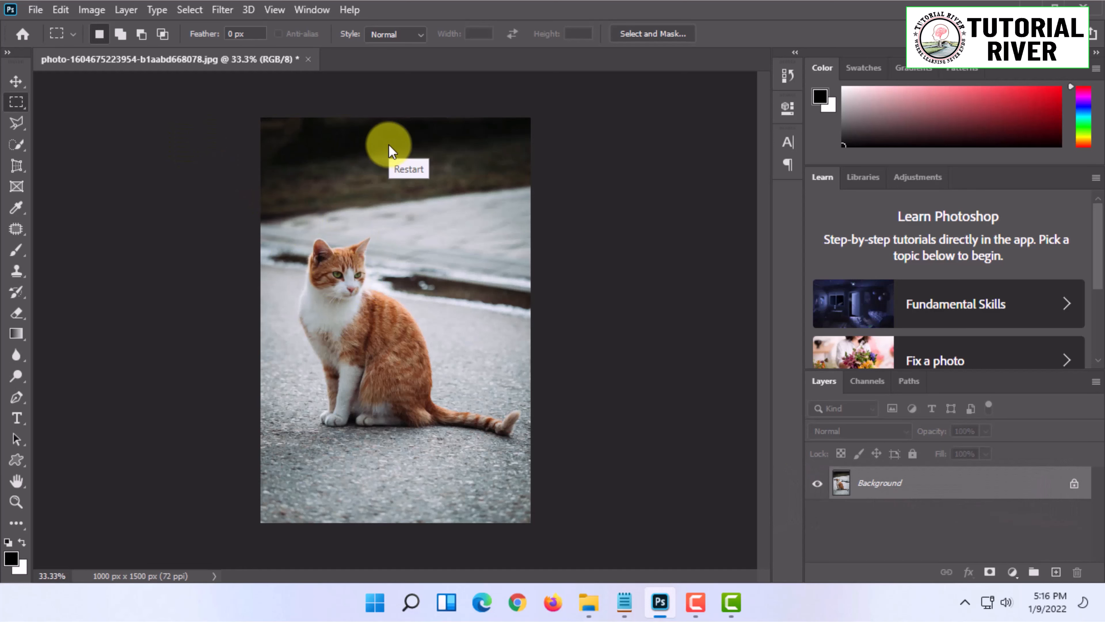
{"action": "mouse_move", "coordinate": [41, 411]}
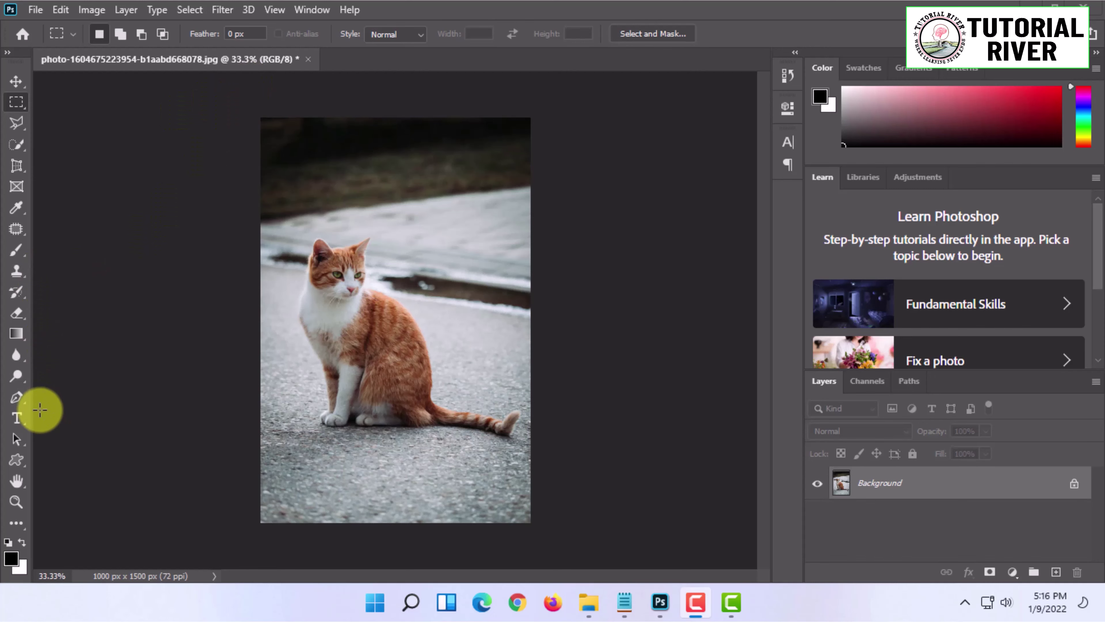
{"action": "mouse_move", "coordinate": [18, 337]}
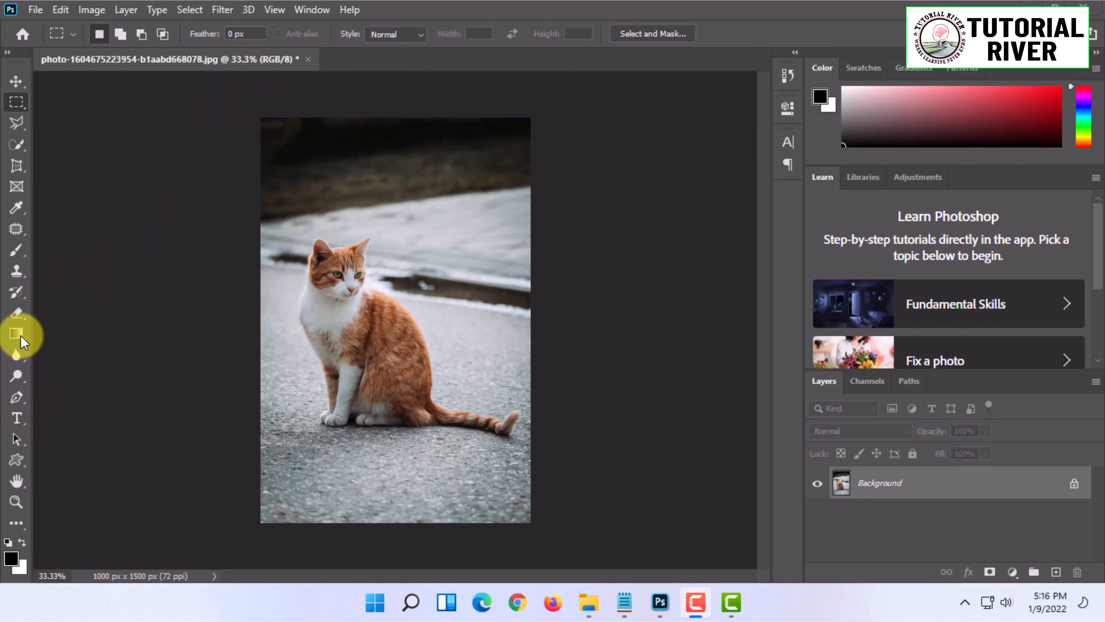
{"action": "mouse_move", "coordinate": [18, 462]}
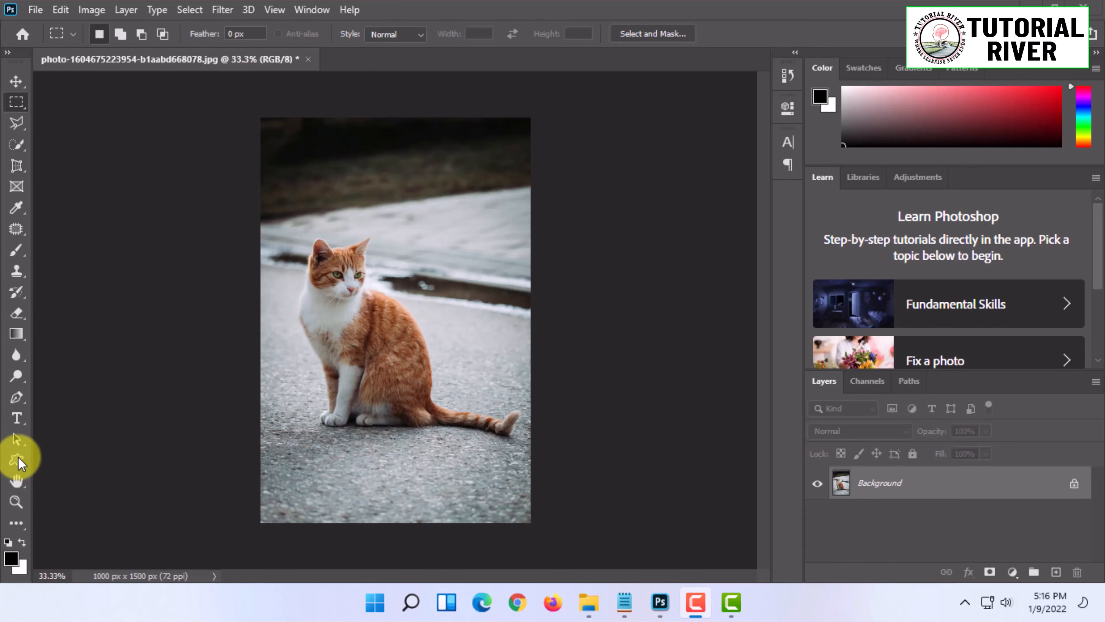
- Reveal the shape-drawing tools flyout from the toolbar
{"action": "left_click", "coordinate": [16, 461]}
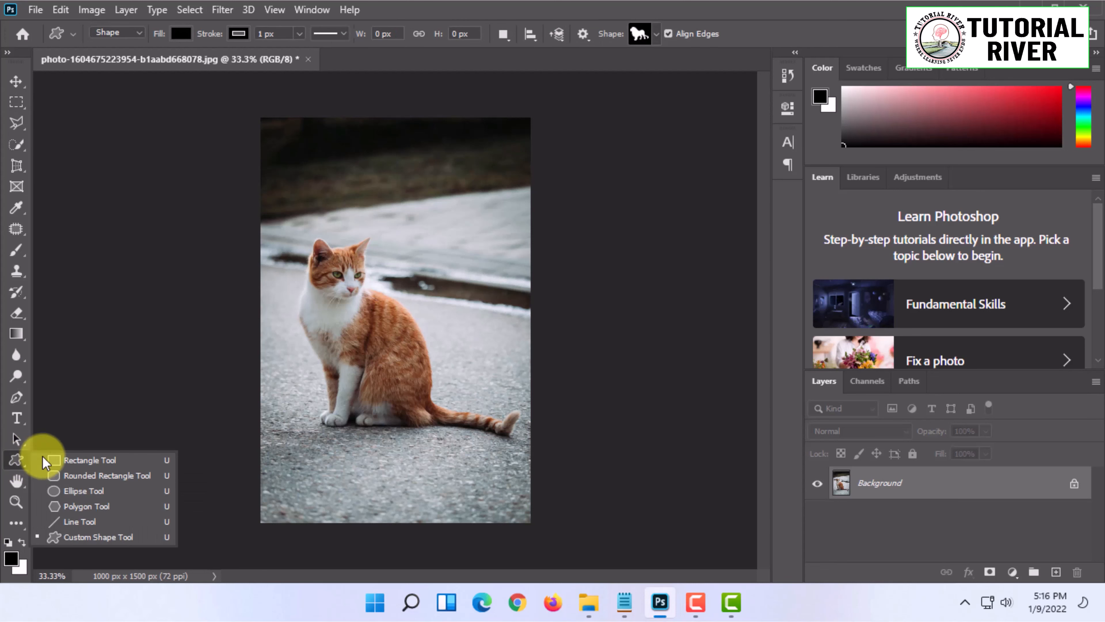
- Draw a white-filled rectangle across the cat's middle with the Rectangle Tool
{"action": "left_click", "coordinate": [90, 460]}
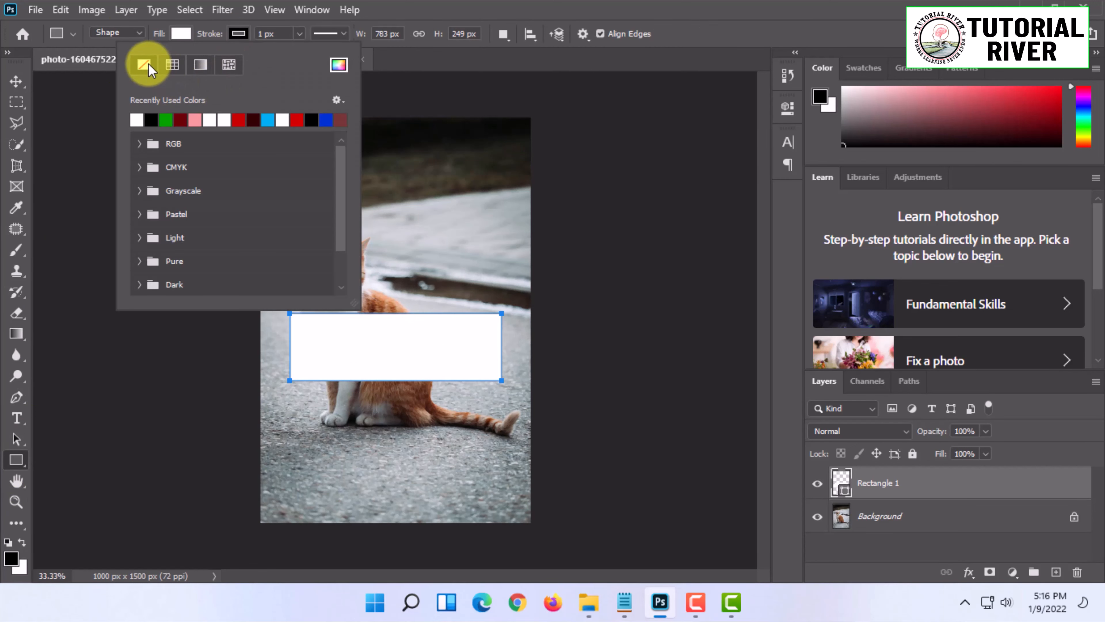
{"action": "left_click", "coordinate": [16, 102]}
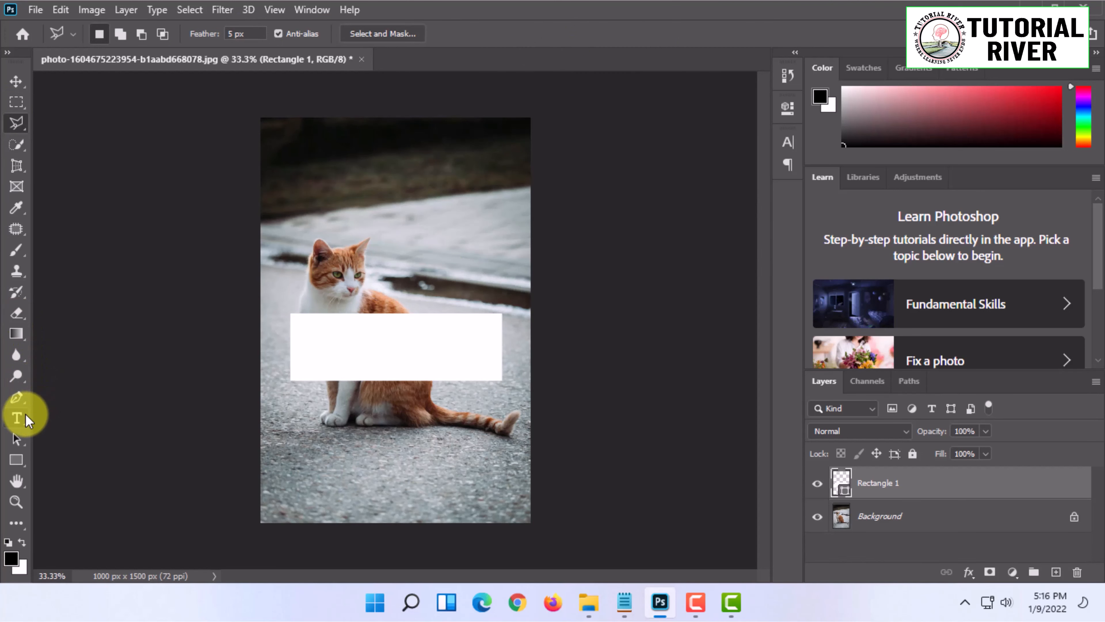
- Start a text box on the rectangle and enter CAT in the Impact font
{"action": "left_click", "coordinate": [15, 418]}
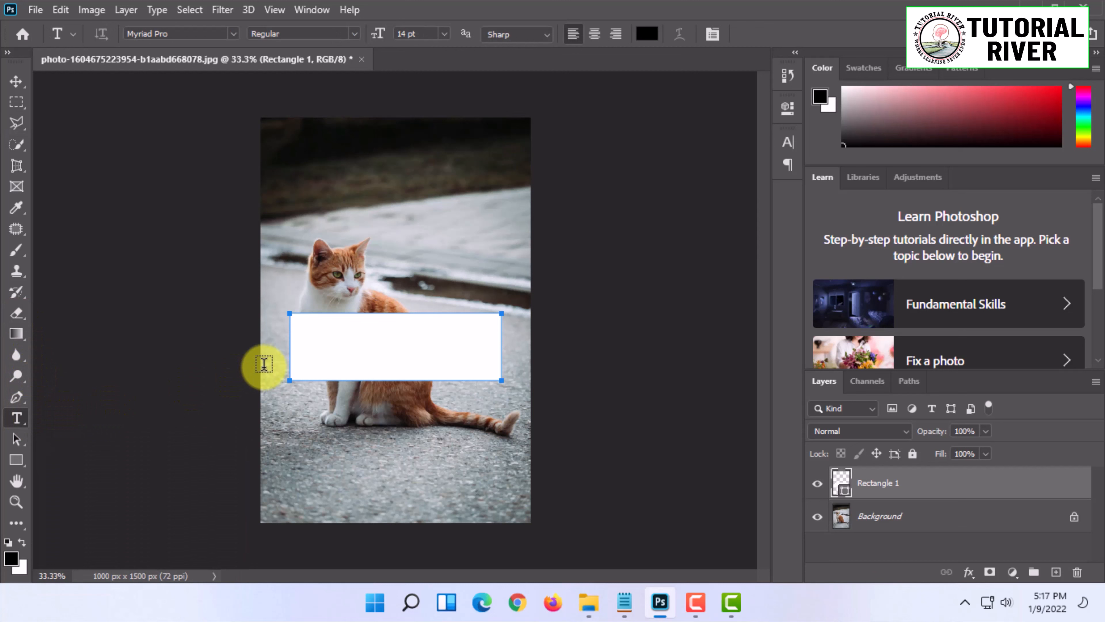
{"action": "left_click", "coordinate": [395, 346]}
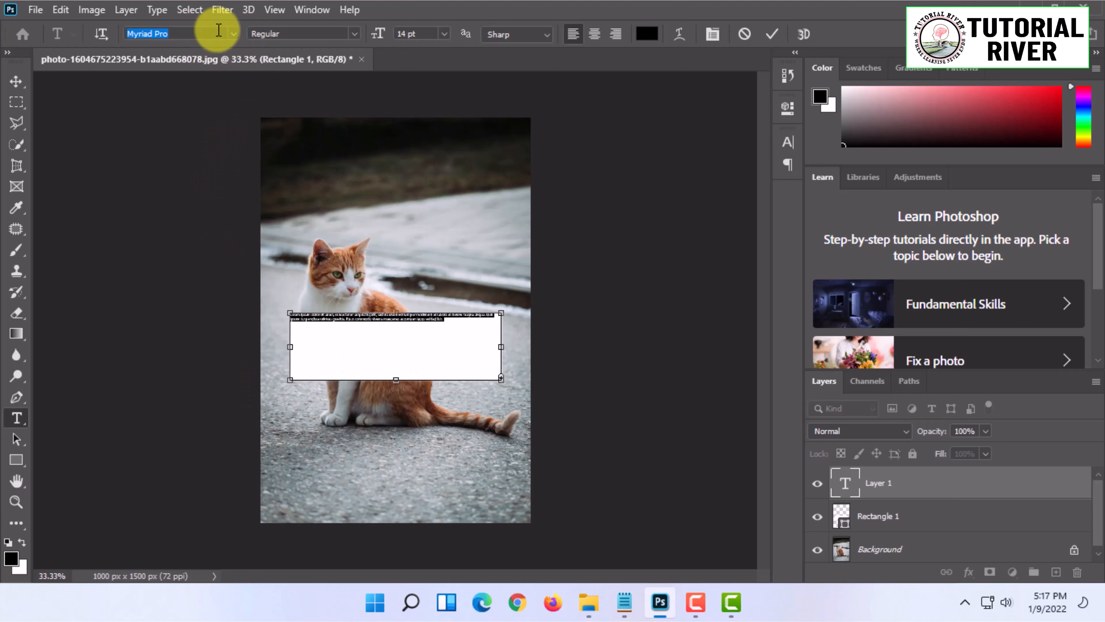
{"action": "left_click", "coordinate": [233, 34]}
{"action": "type", "text": "impa"}
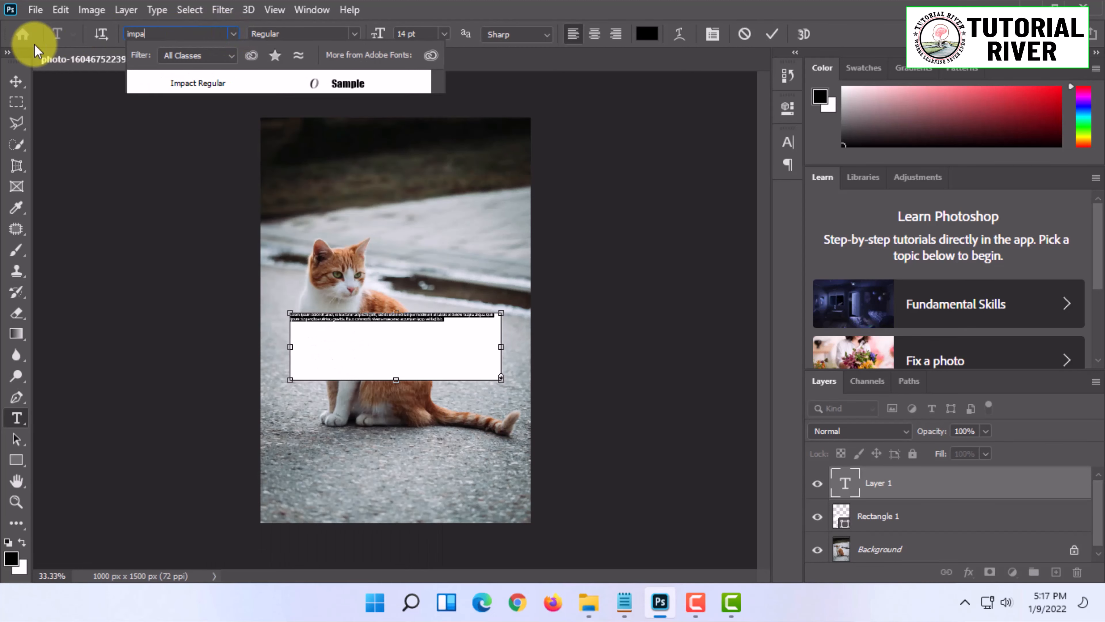
{"action": "left_click", "coordinate": [198, 82]}
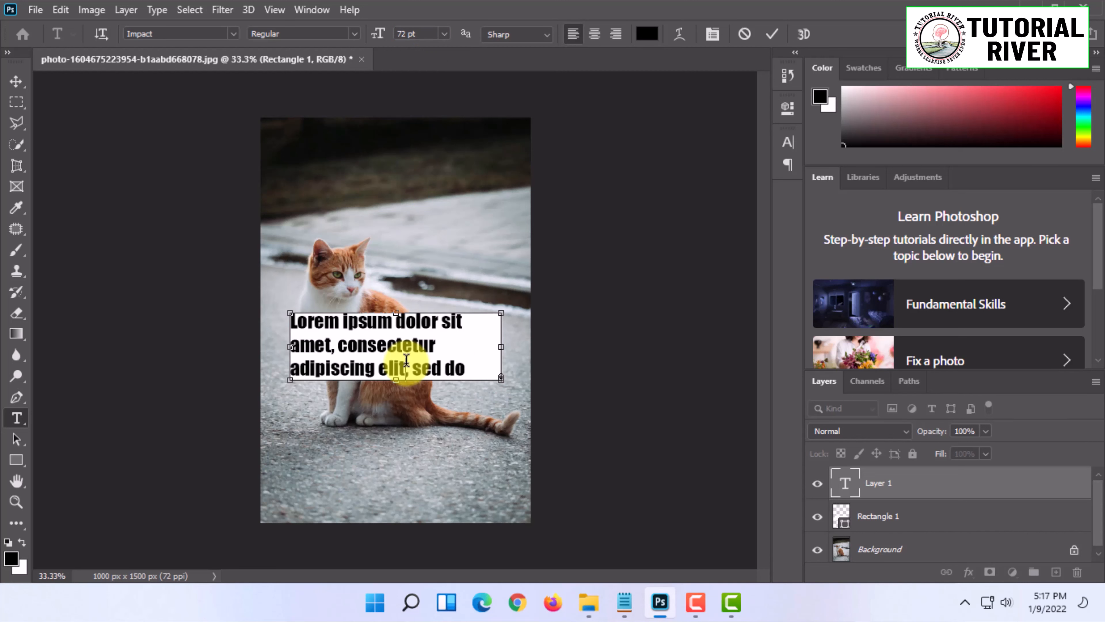
{"action": "type", "text": "CAT"}
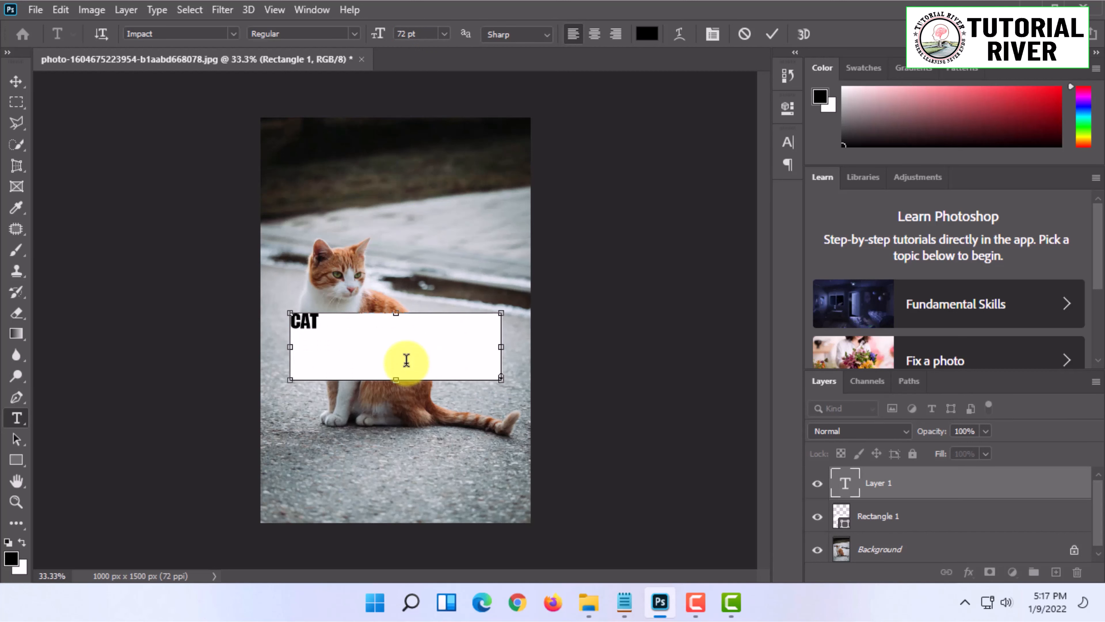
- Enlarge the word CAT to 250 pt and commit the text layer
{"action": "left_click", "coordinate": [437, 34]}
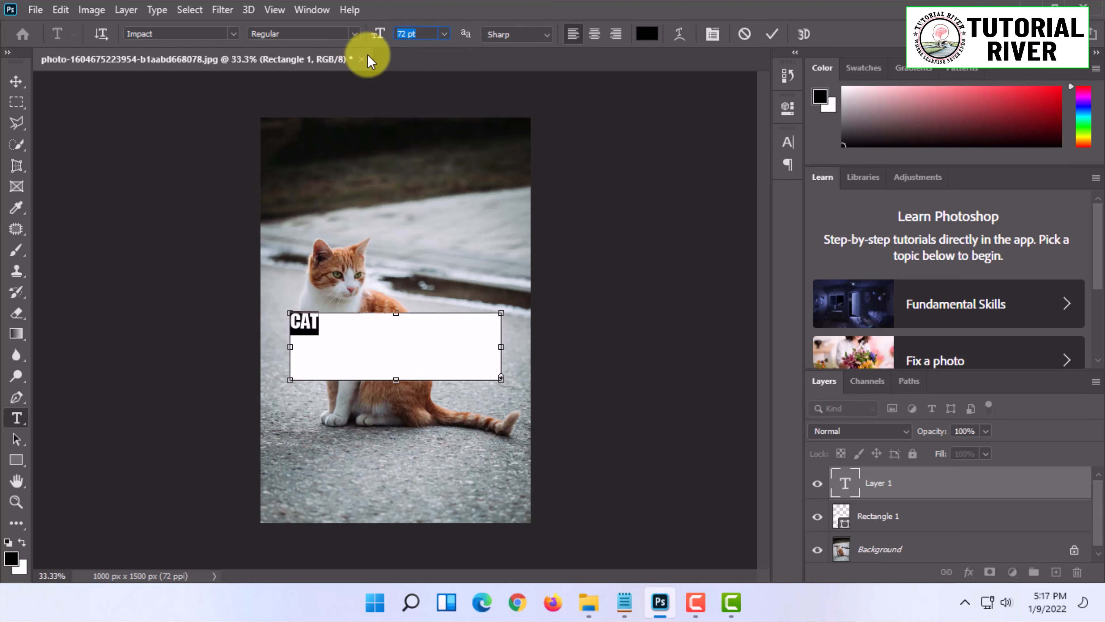
{"action": "mouse_move", "coordinate": [369, 59]}
{"action": "type", "text": "250"}
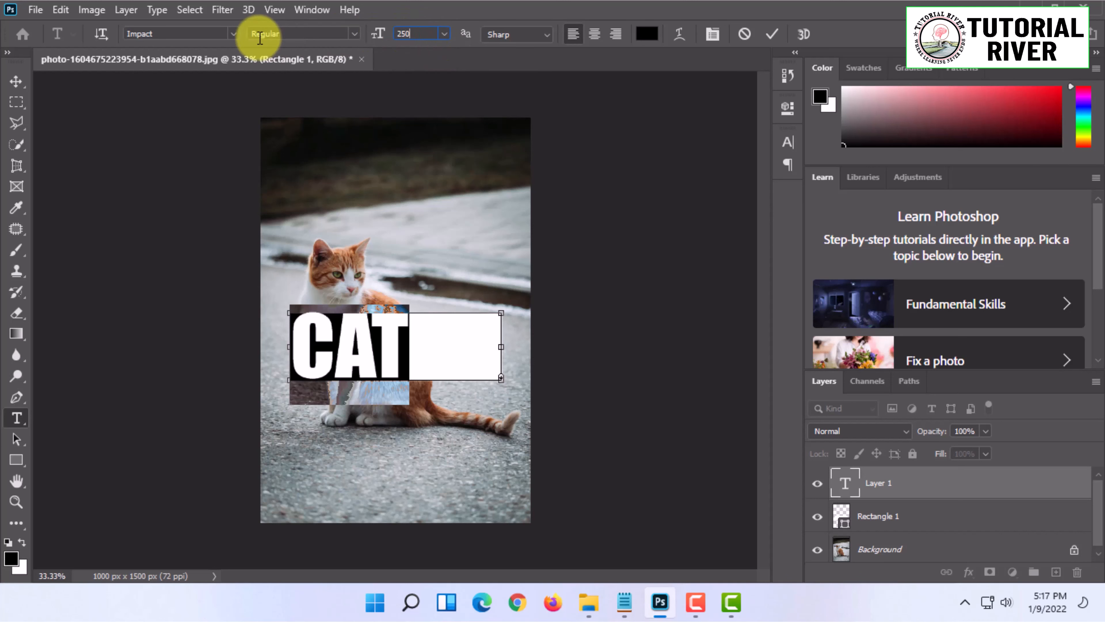
{"action": "left_click", "coordinate": [392, 345]}
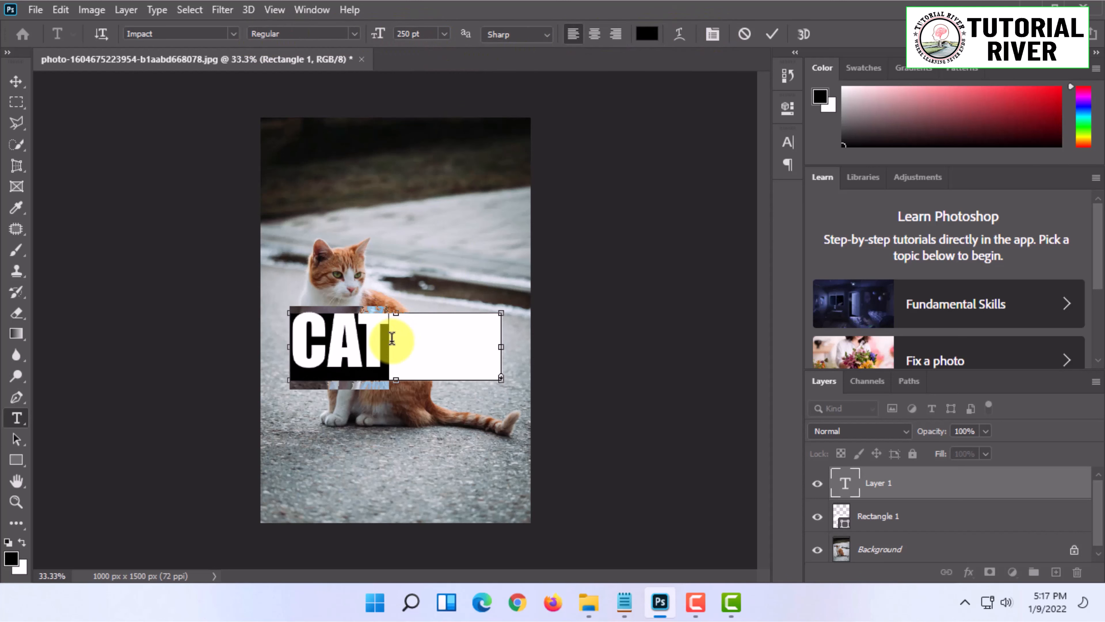
{"action": "left_click", "coordinate": [772, 34]}
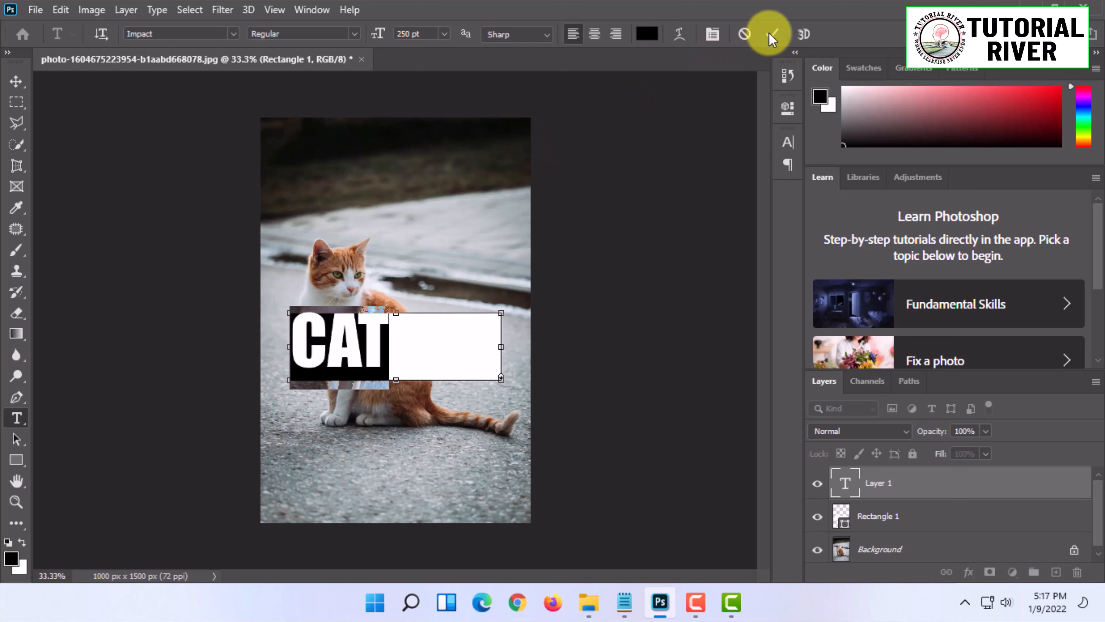
{"action": "left_click", "coordinate": [773, 34]}
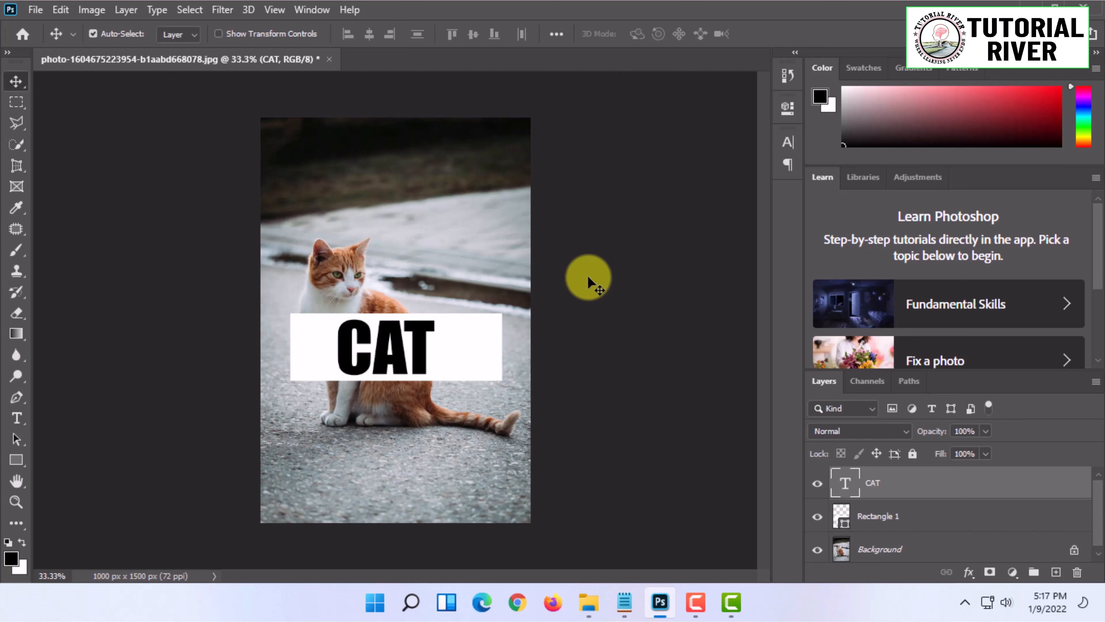
{"action": "mouse_move", "coordinate": [356, 364]}
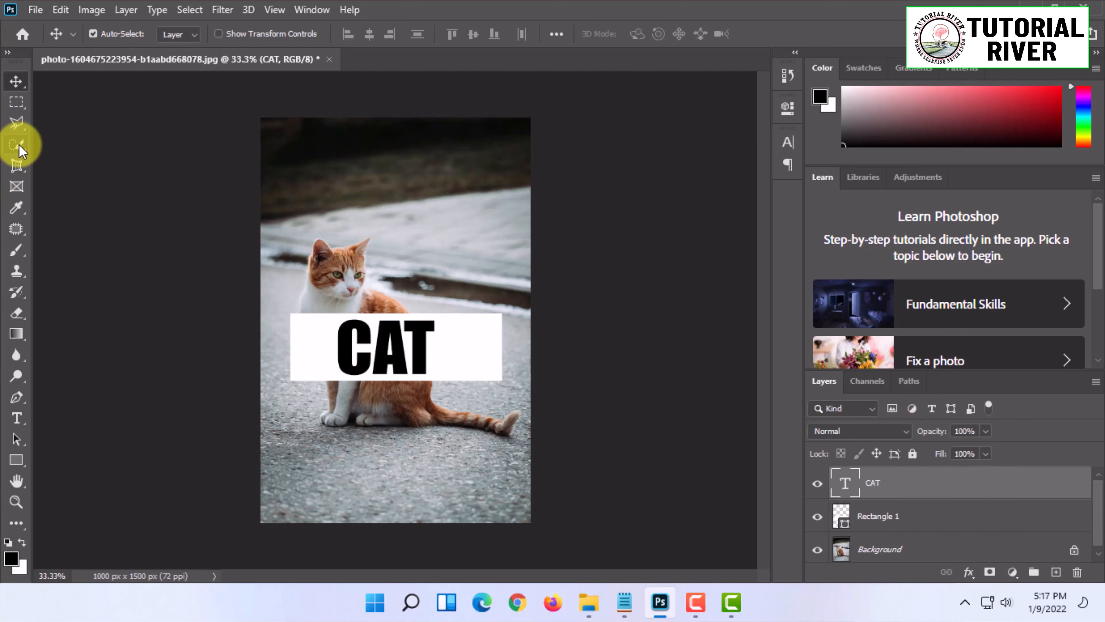
- Switch from Object Selection to the Magic Wand colour-based selection tool
{"action": "left_click", "coordinate": [16, 145]}
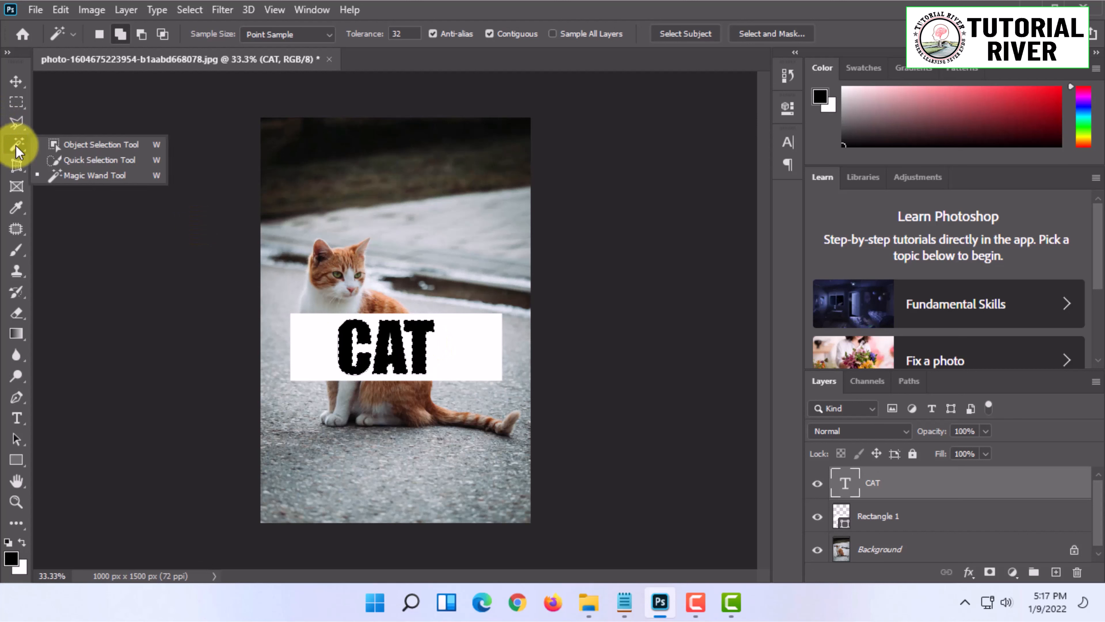
{"action": "mouse_move", "coordinate": [81, 145]}
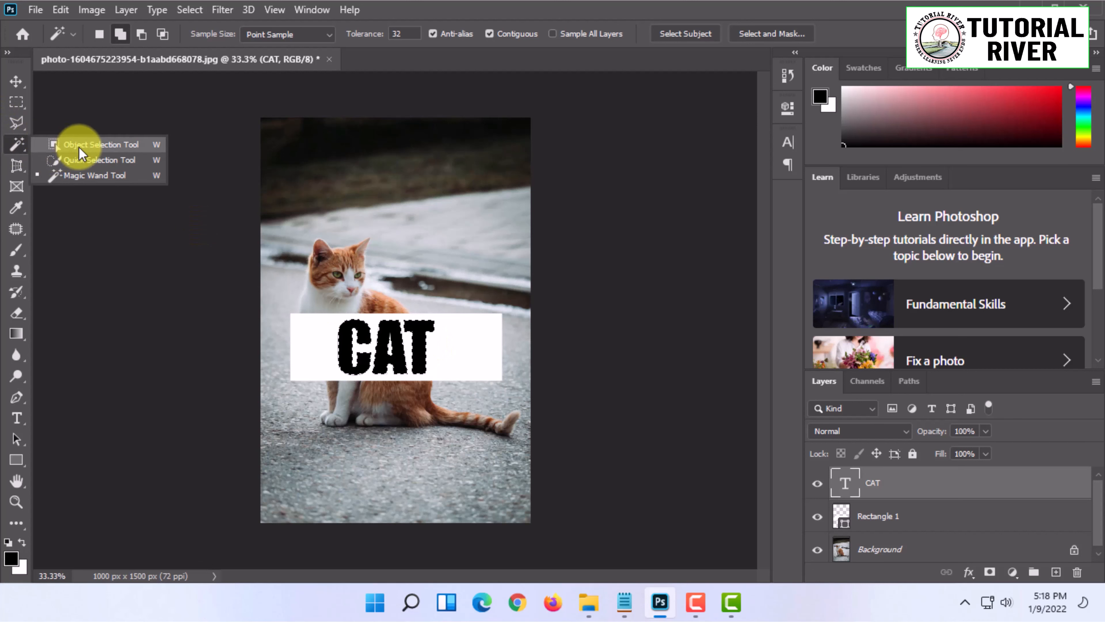
{"action": "left_click", "coordinate": [100, 144]}
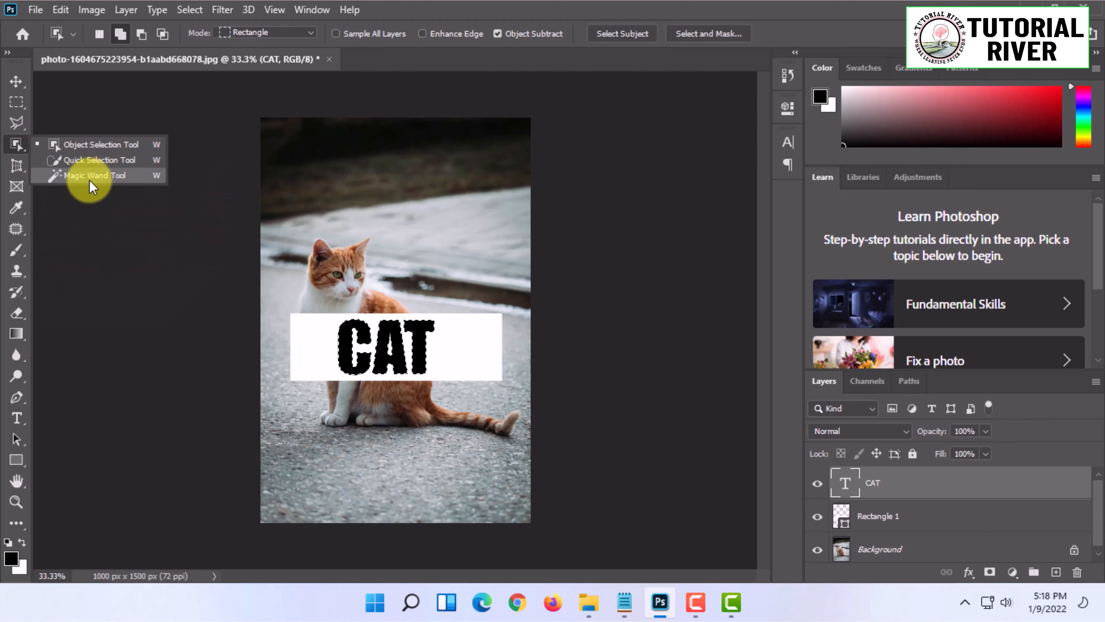
{"action": "left_click", "coordinate": [92, 175]}
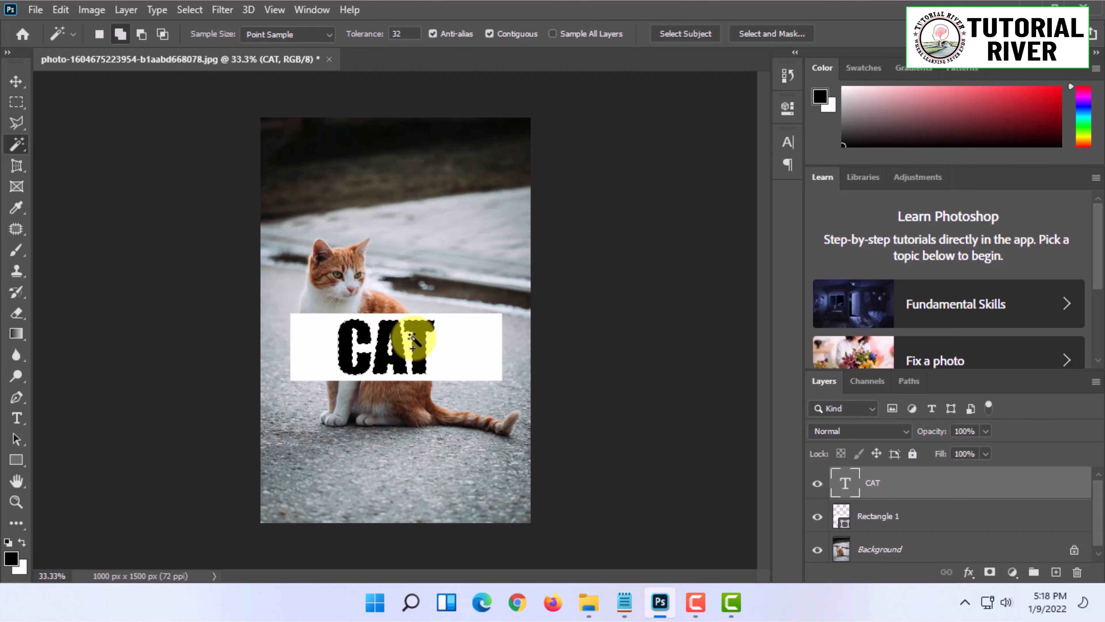
{"action": "mouse_move", "coordinate": [324, 339]}
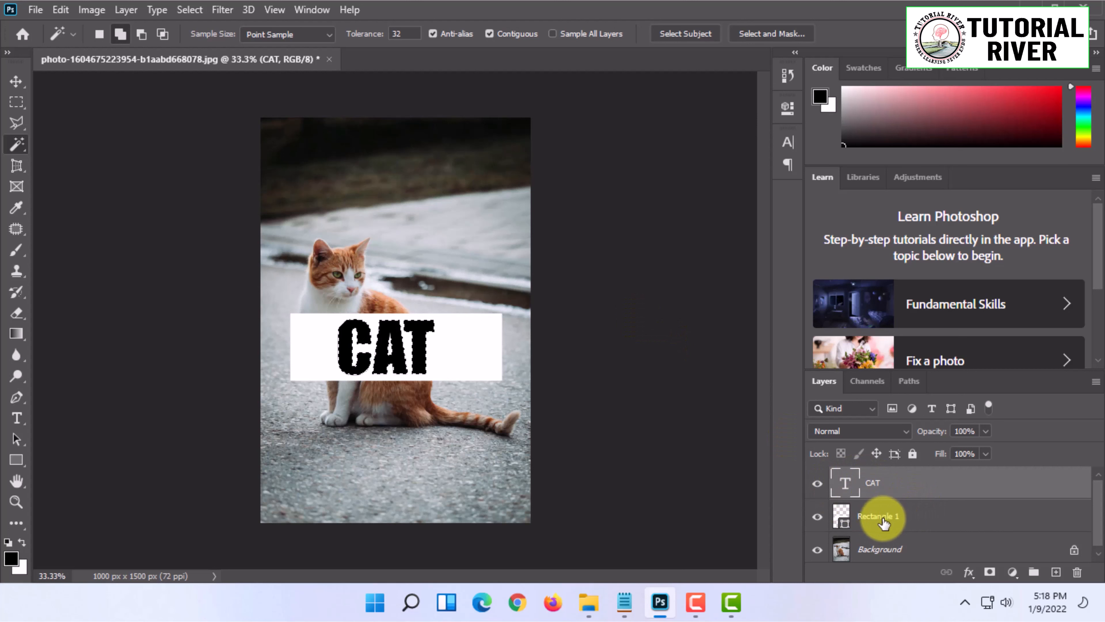
- Rasterize the Rectangle 1 shape layer into plain pixels
{"action": "left_click", "coordinate": [879, 516]}
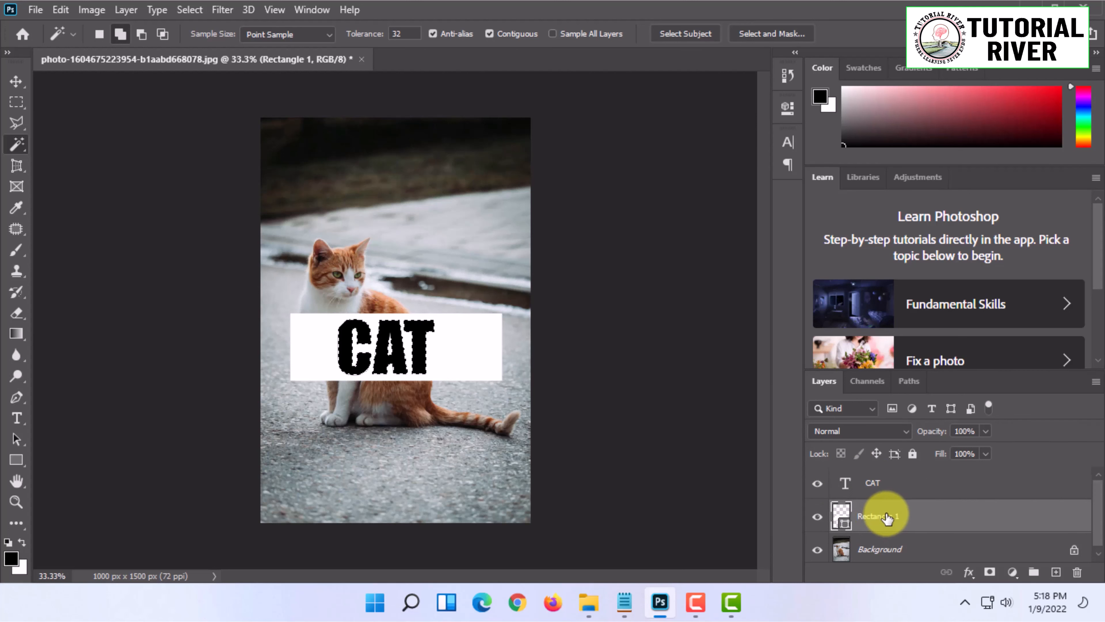
{"action": "right_click", "coordinate": [874, 515]}
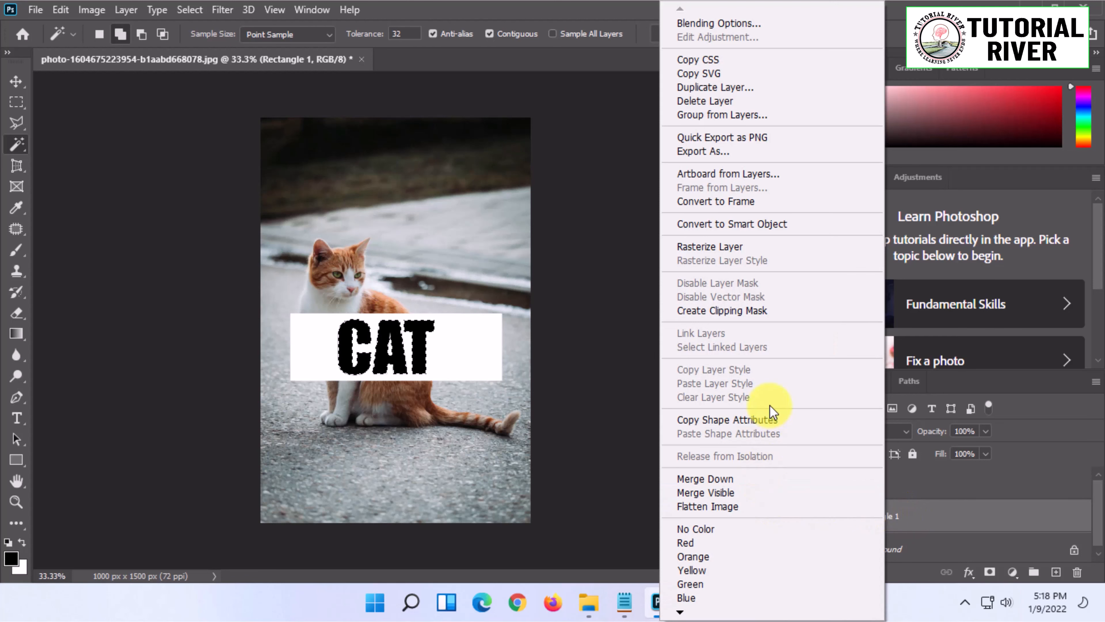
{"action": "mouse_move", "coordinate": [709, 246]}
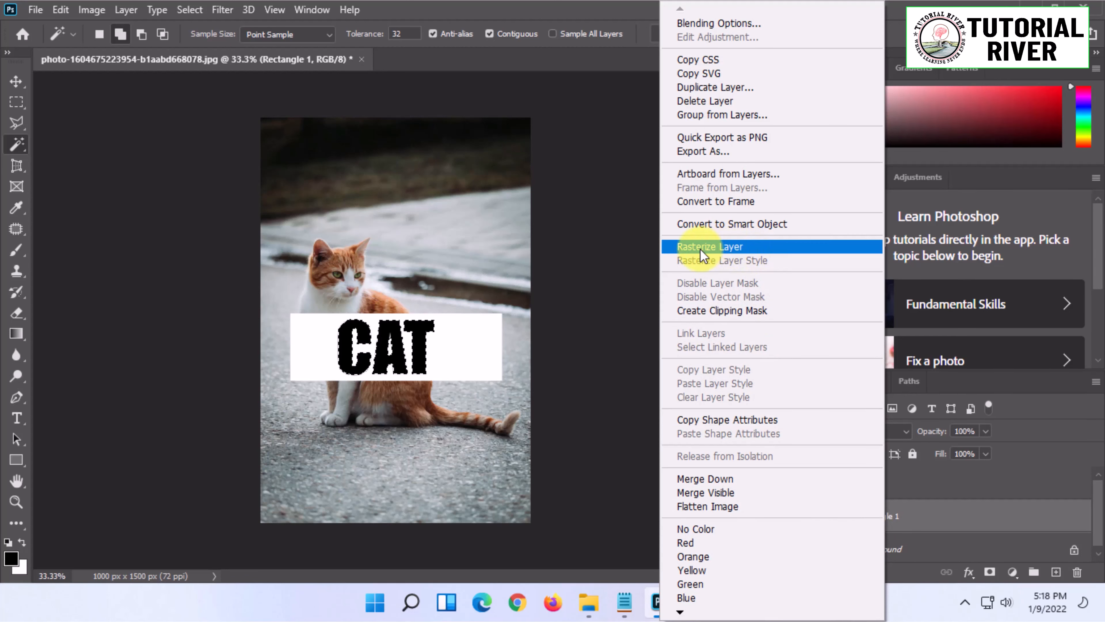
{"action": "left_click", "coordinate": [709, 246]}
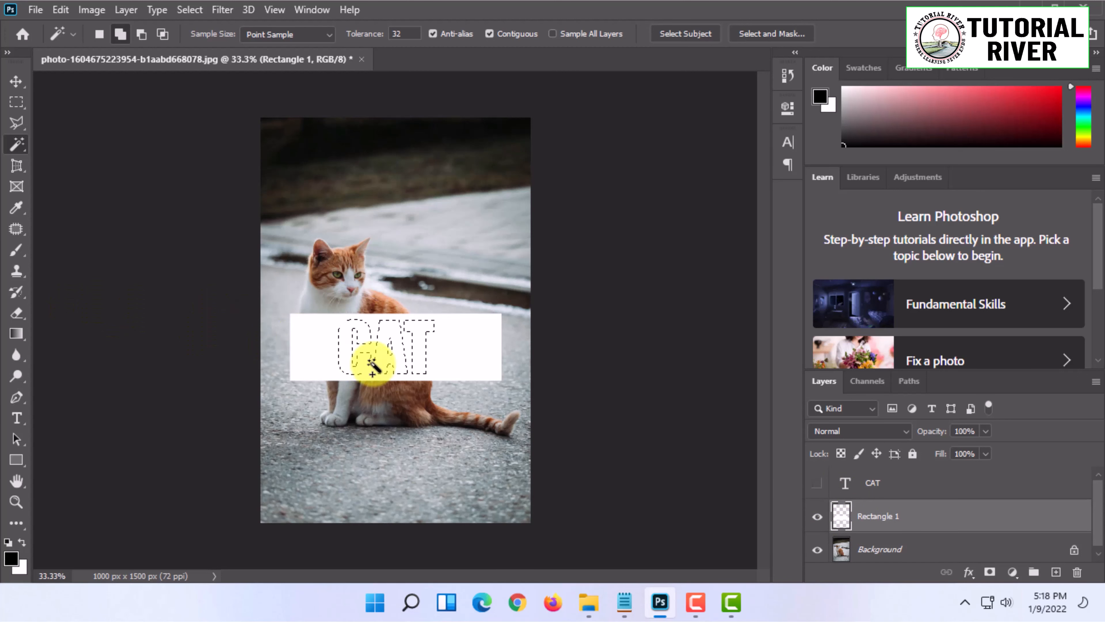
- Cut the selected CAT letters out of the rectangle, deselect, and reactivate the text layer
{"action": "left_click", "coordinate": [17, 81]}
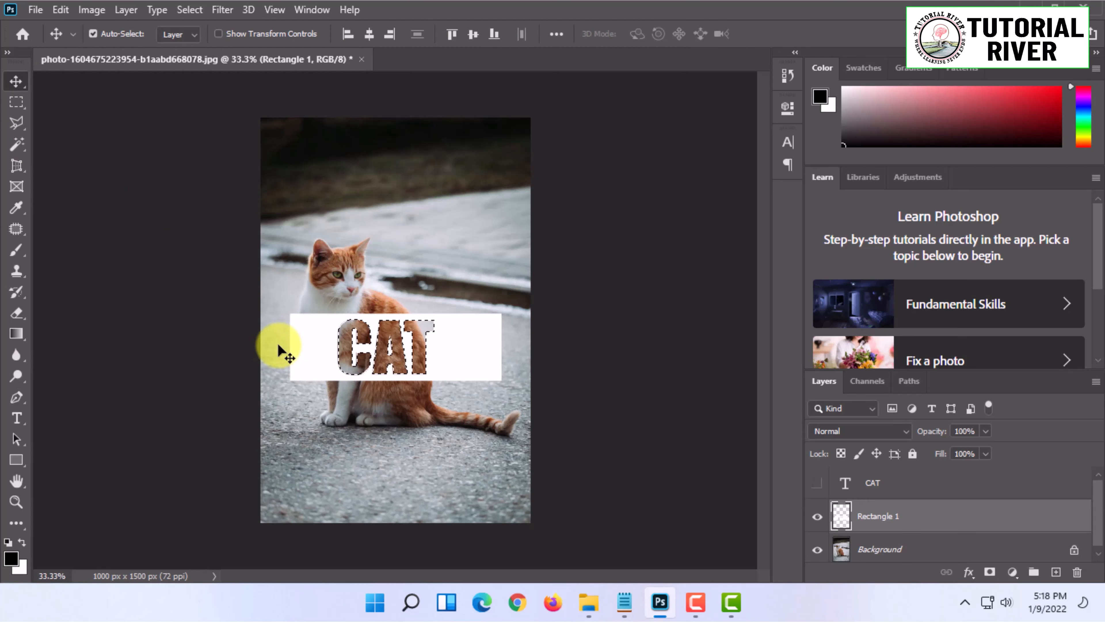
{"action": "left_click", "coordinate": [16, 101]}
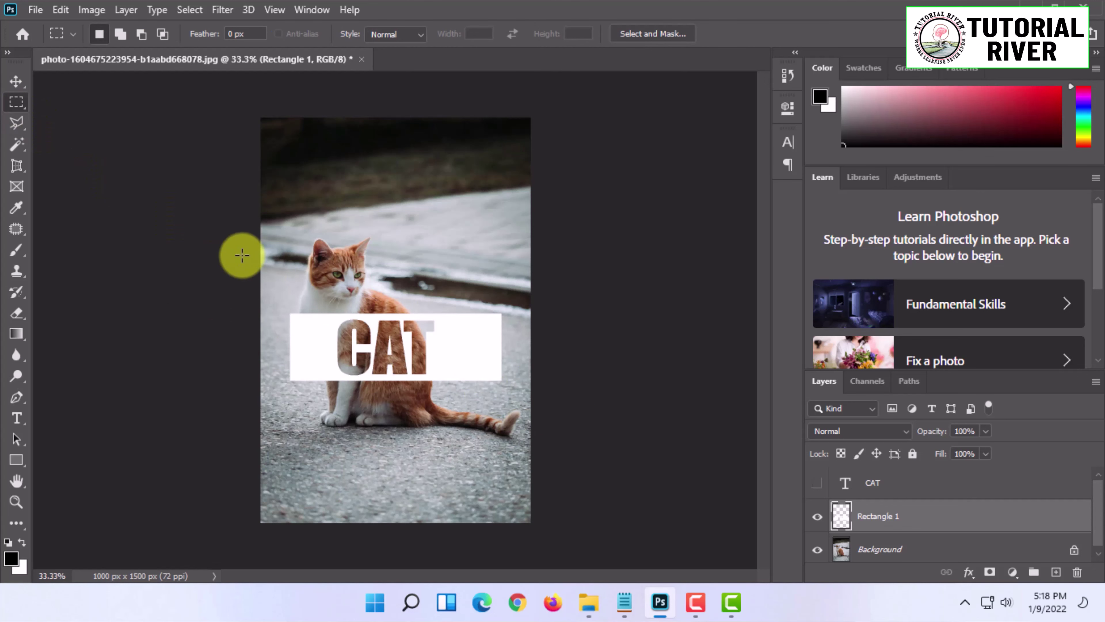
{"action": "mouse_move", "coordinate": [484, 446]}
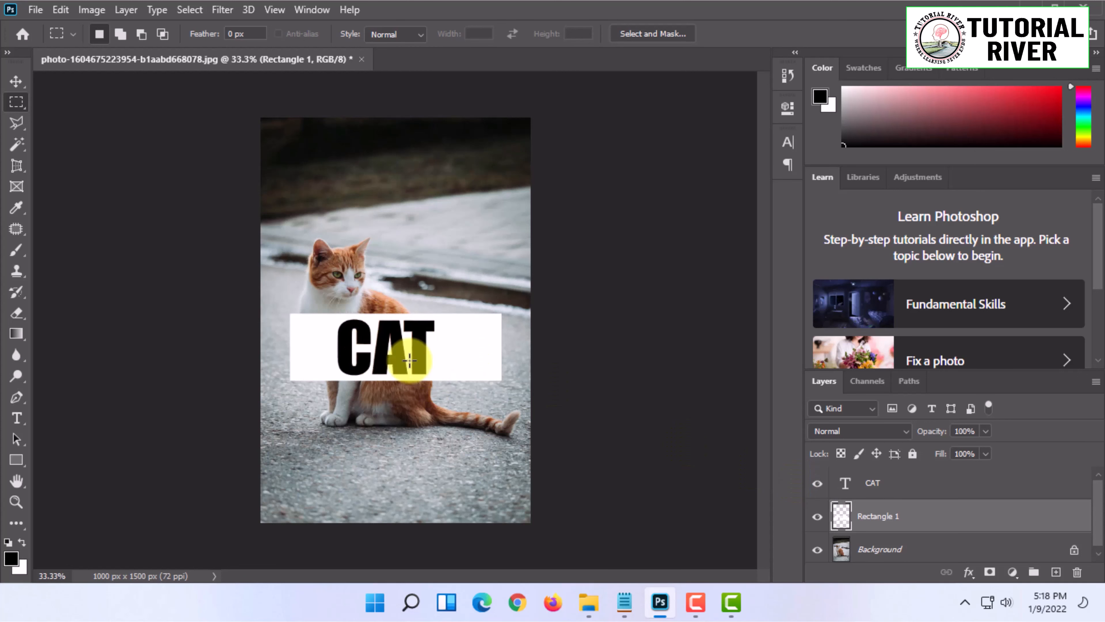
{"action": "left_click", "coordinate": [874, 483]}
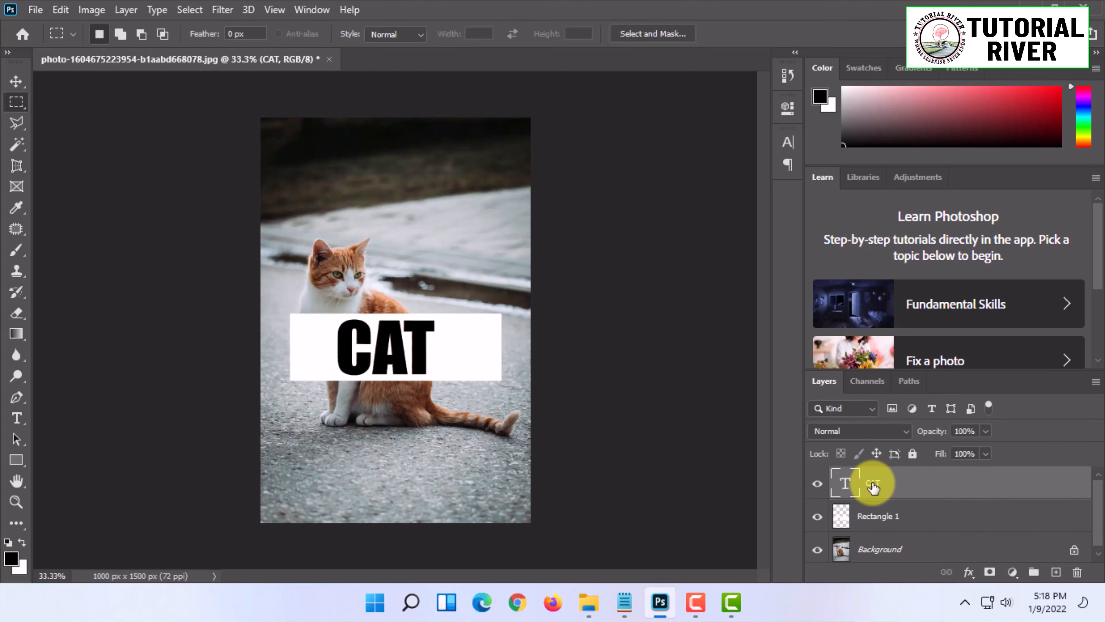
- Delete the CAT text layer and confirm, leaving see-through letters in the rectangle
{"action": "left_click", "coordinate": [1077, 572]}
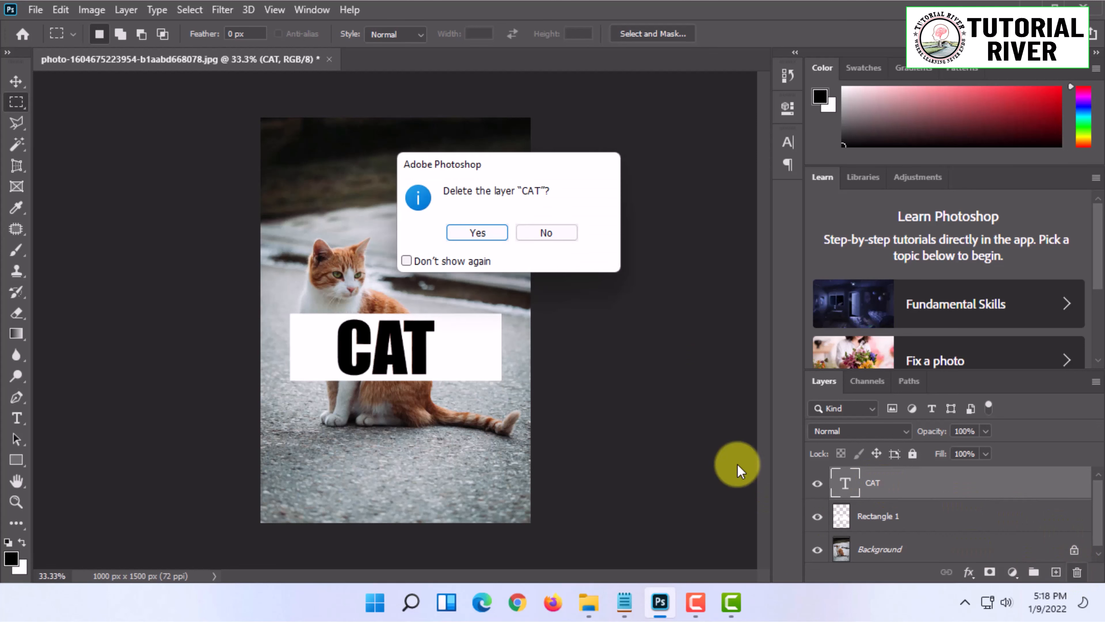
{"action": "left_click", "coordinate": [477, 232]}
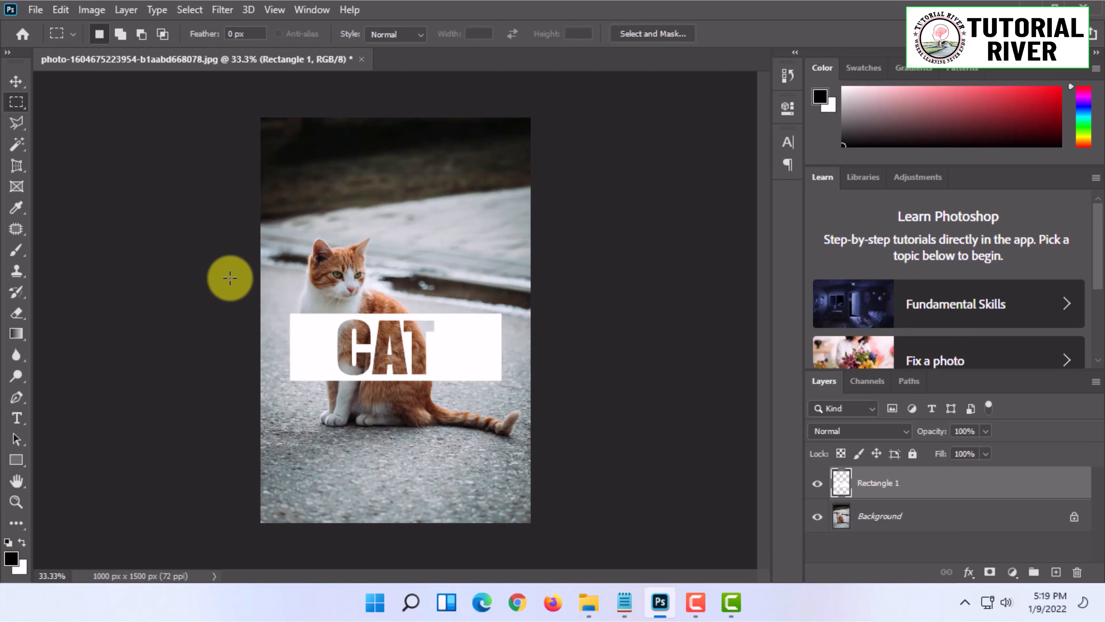
{"action": "mouse_move", "coordinate": [568, 98]}
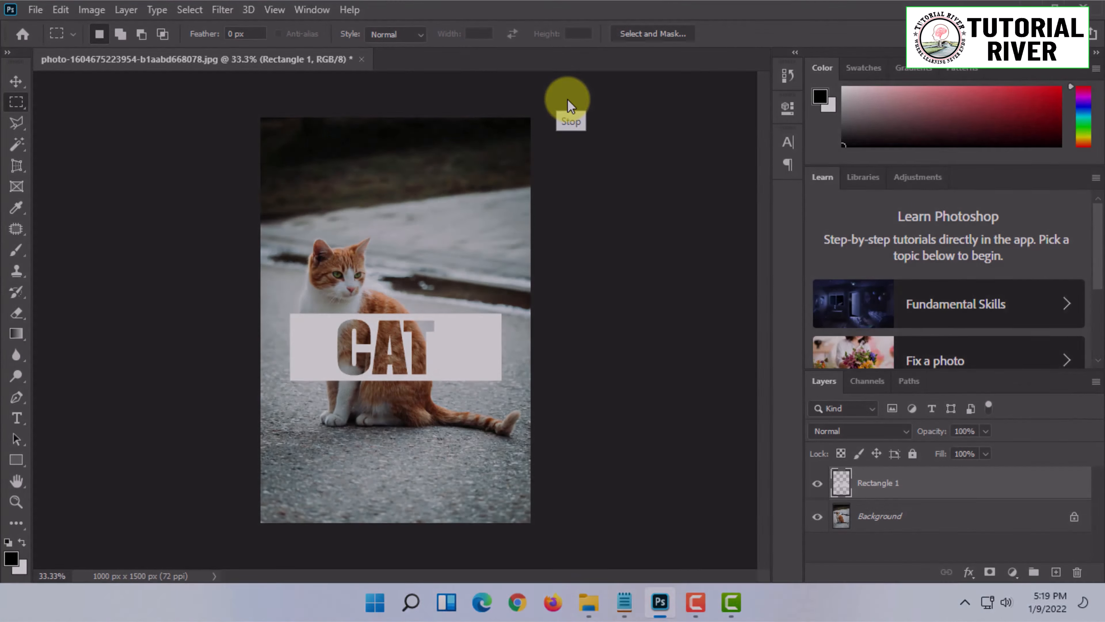